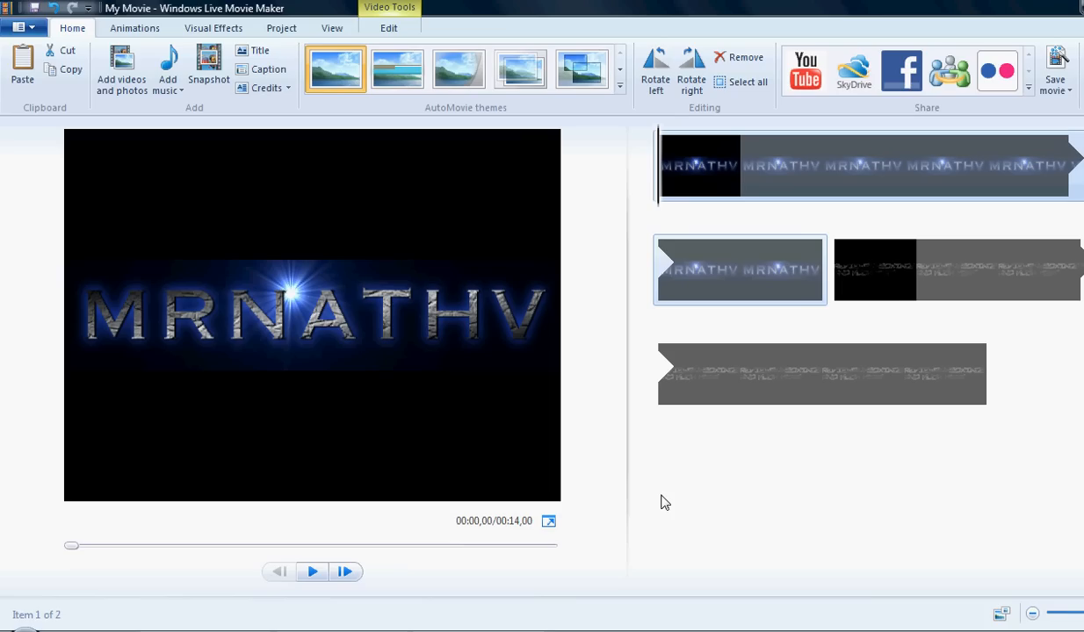
pyautogui.moveTo(604, 503)
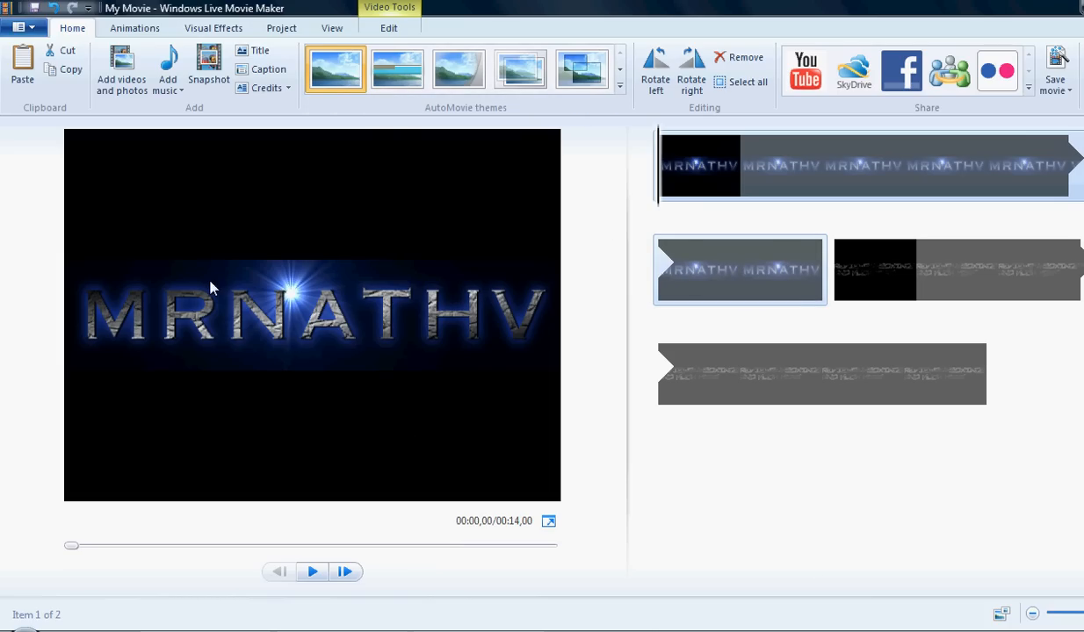
# Step: Apply the second AutoMovie theme and decline adding music
pyautogui.click(396, 69)
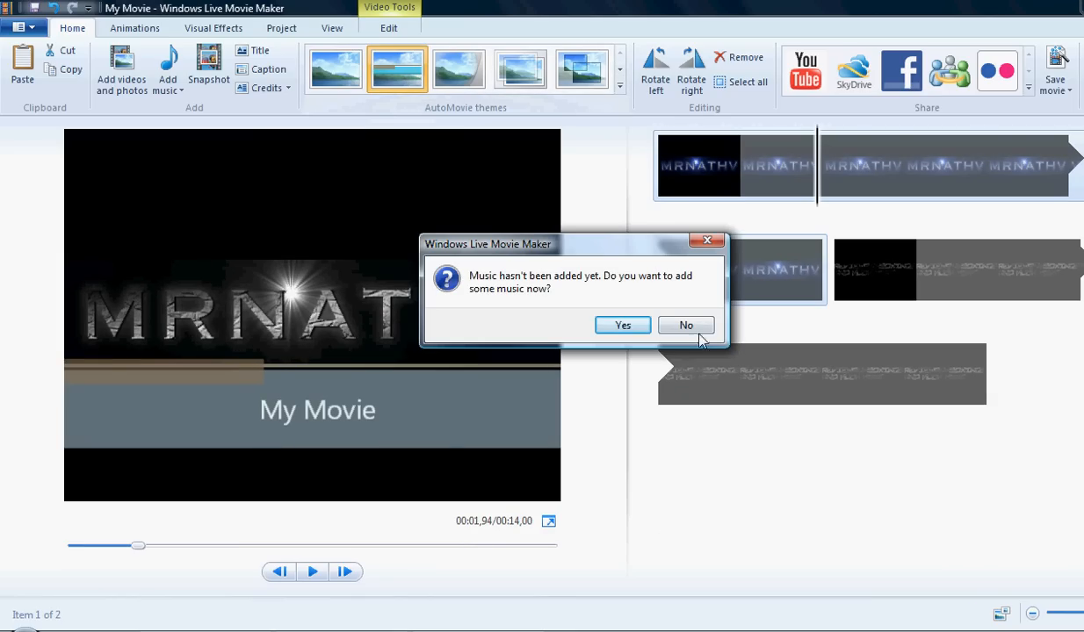
pyautogui.click(685, 325)
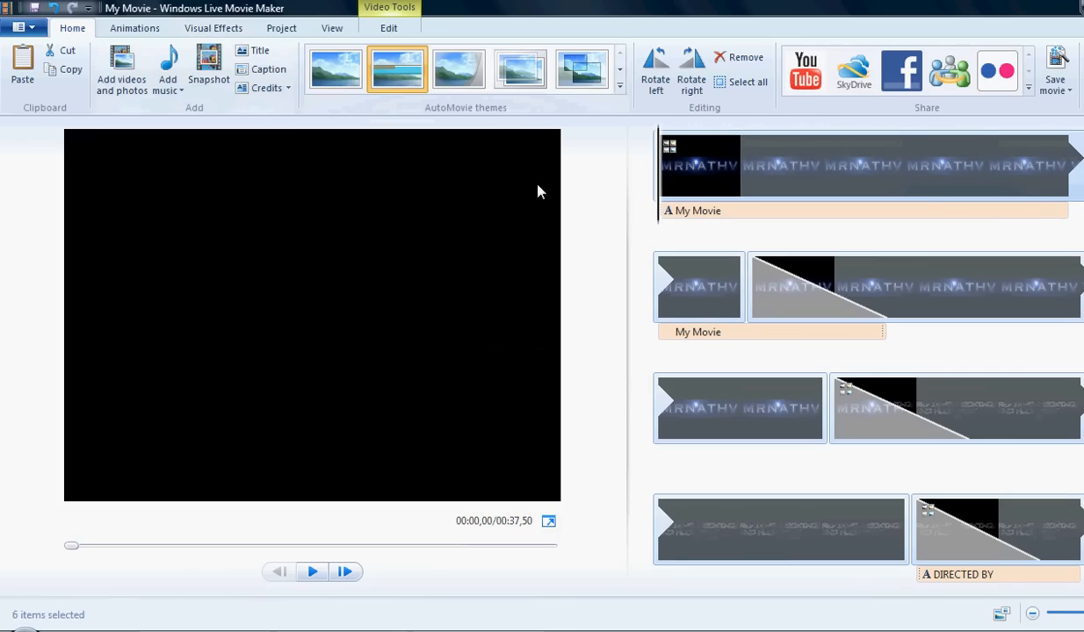
pyautogui.moveTo(314, 571)
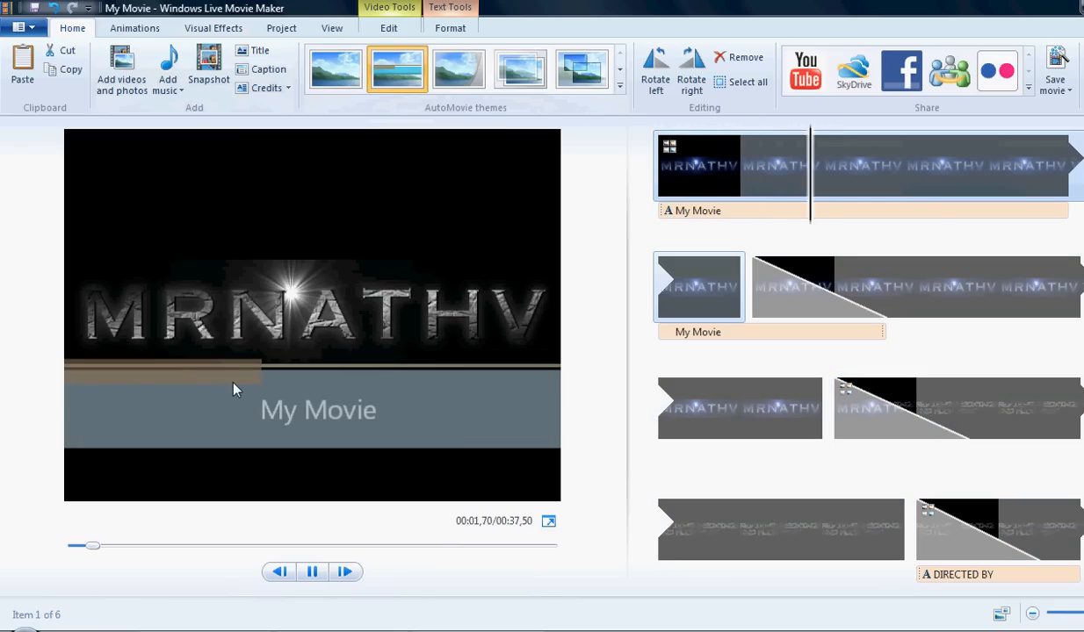
# Step: Open the 'My Movie' title caption for text editing
pyautogui.click(312, 571)
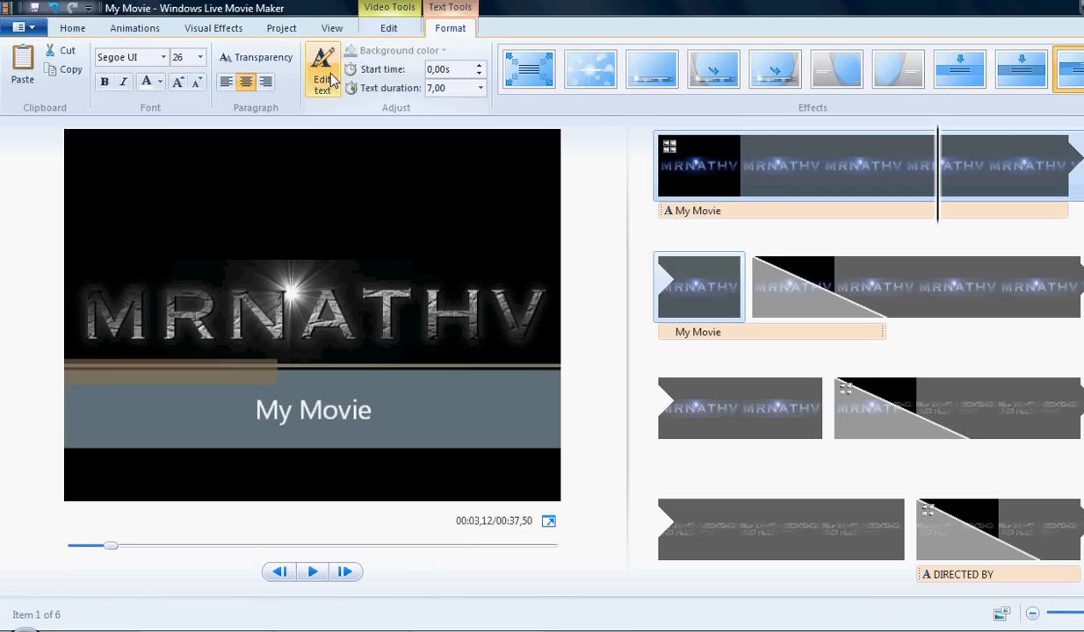
pyautogui.moveTo(322, 70)
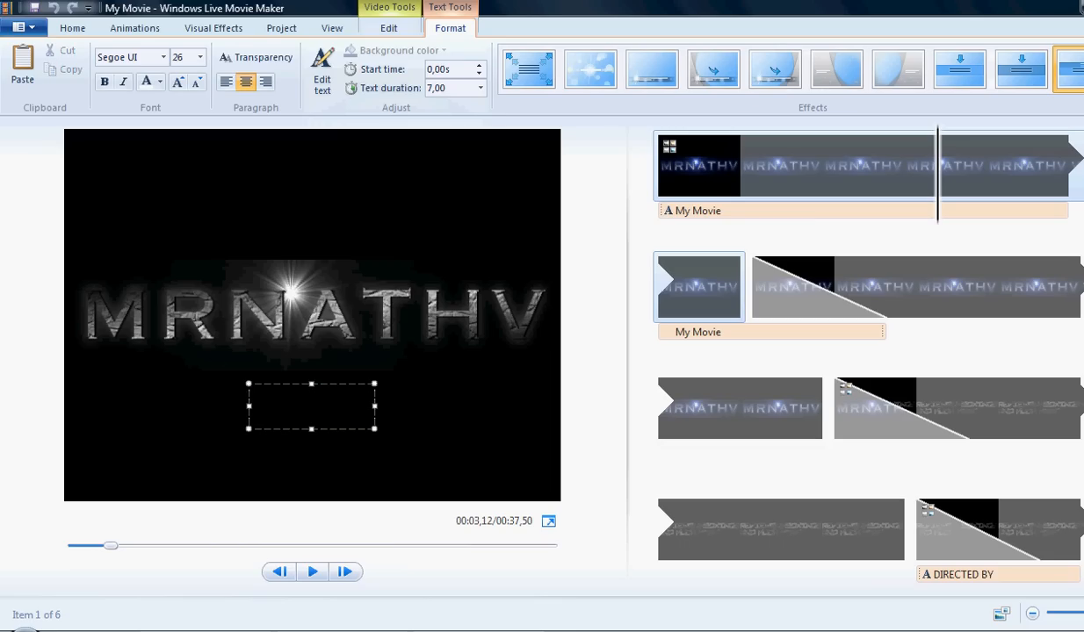
# Step: Replace the title text with 'SUBSCRIBE' in bold italic
pyautogui.write('SUBSCRFI')
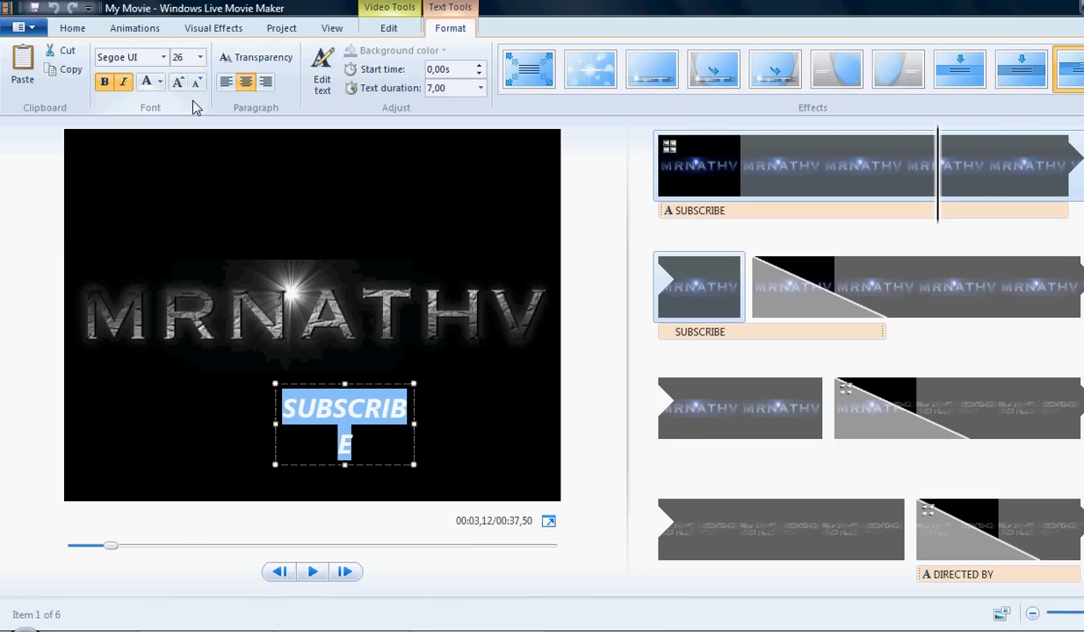
# Step: Set the SUBSCRIBE title's font color to red on the Format tab
pyautogui.click(162, 57)
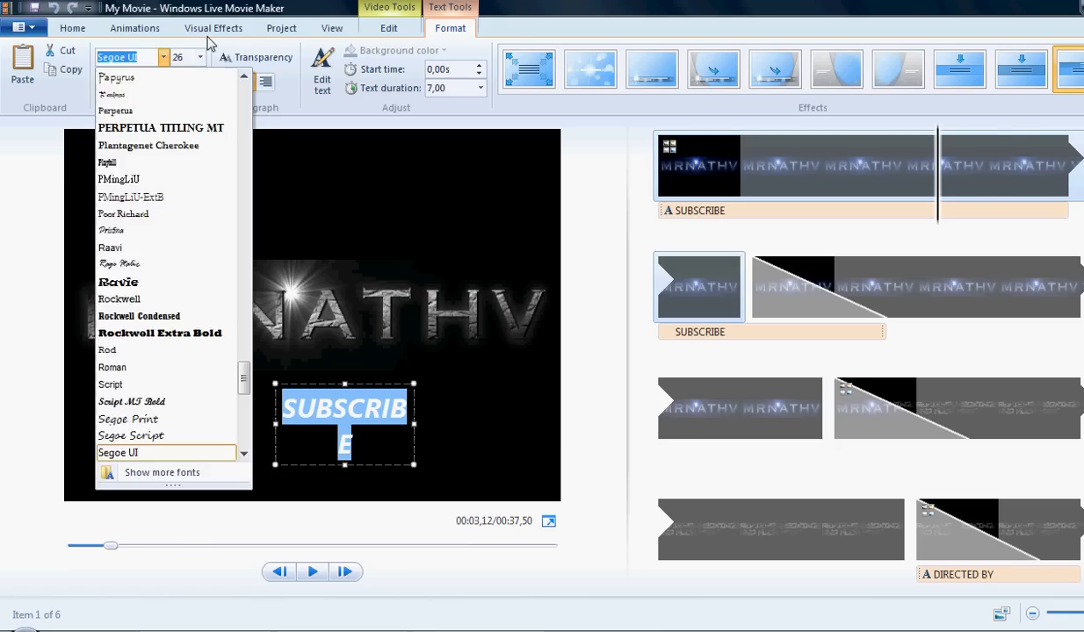
pyautogui.click(212, 27)
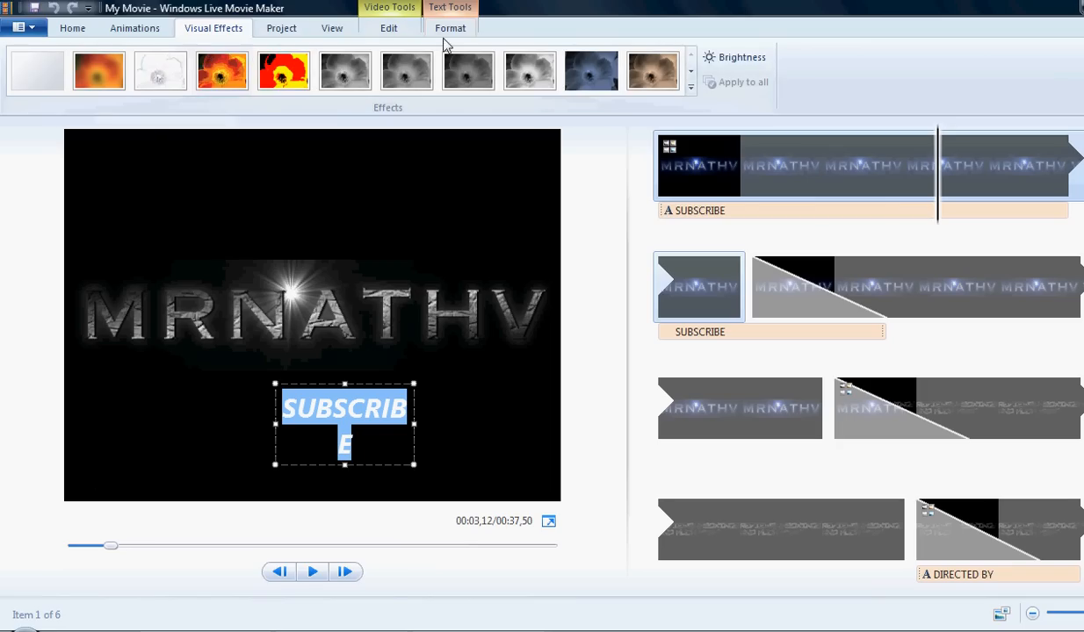
pyautogui.click(450, 27)
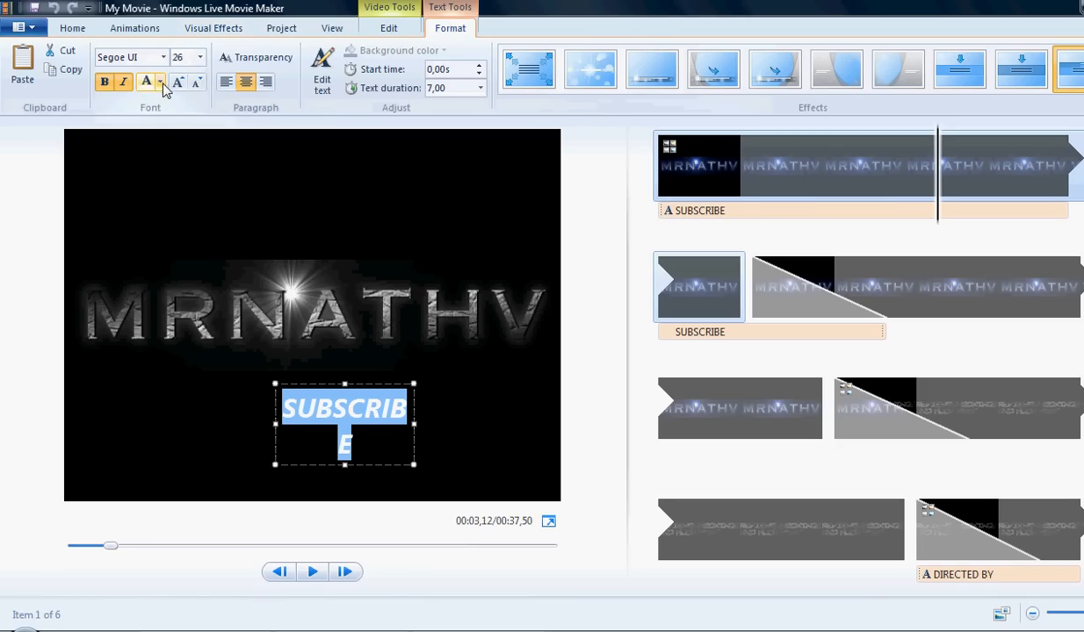
pyautogui.click(146, 82)
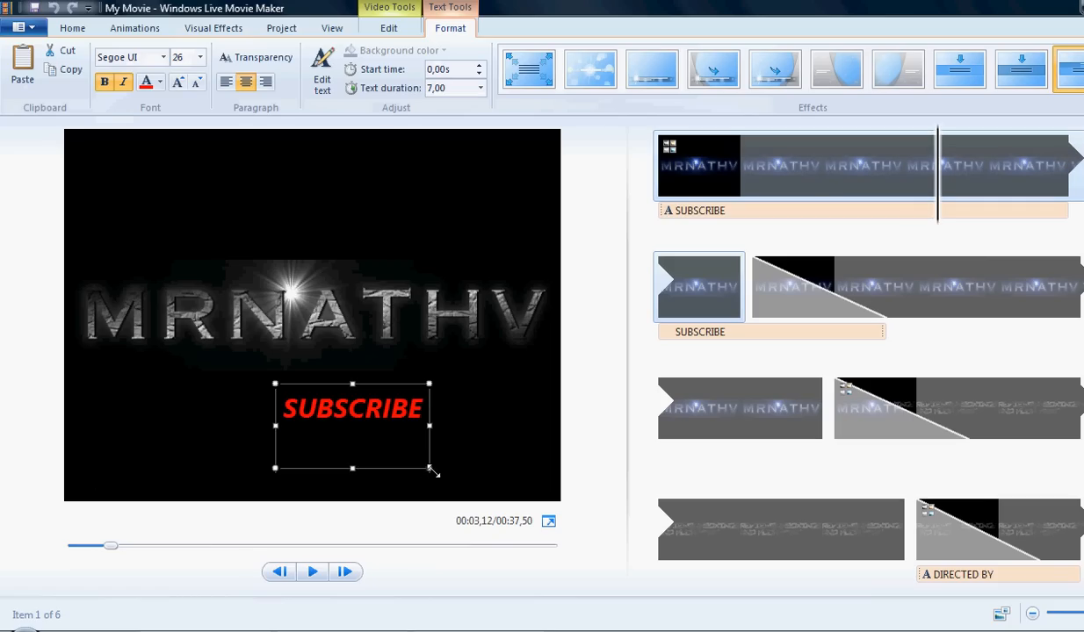
# Step: Rewind the preview and play through to the DIRECTED BY credit
pyautogui.click(278, 572)
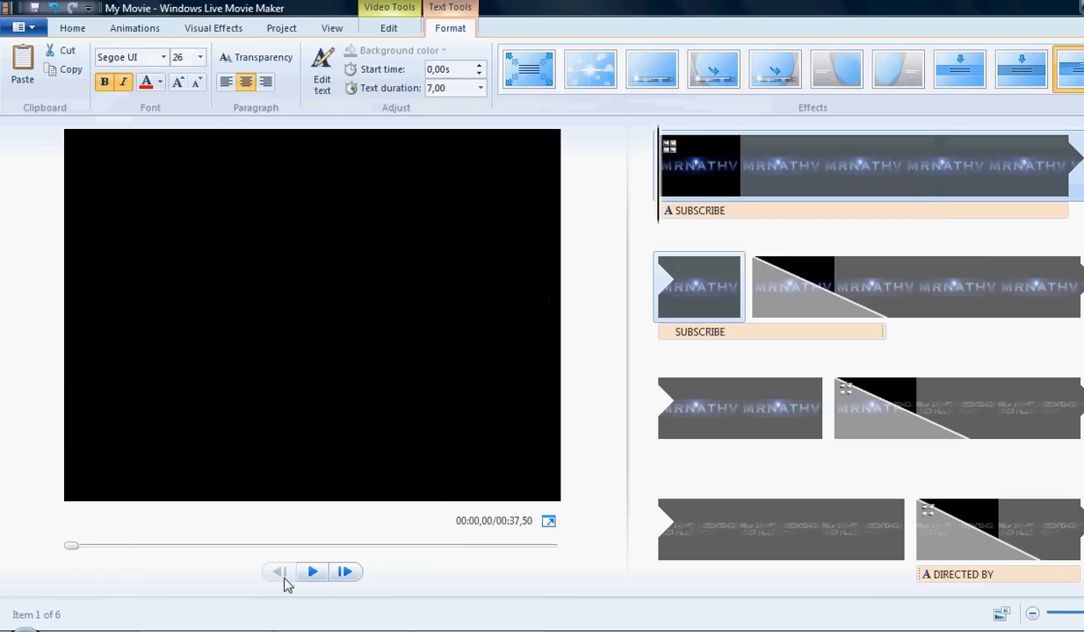
pyautogui.click(312, 572)
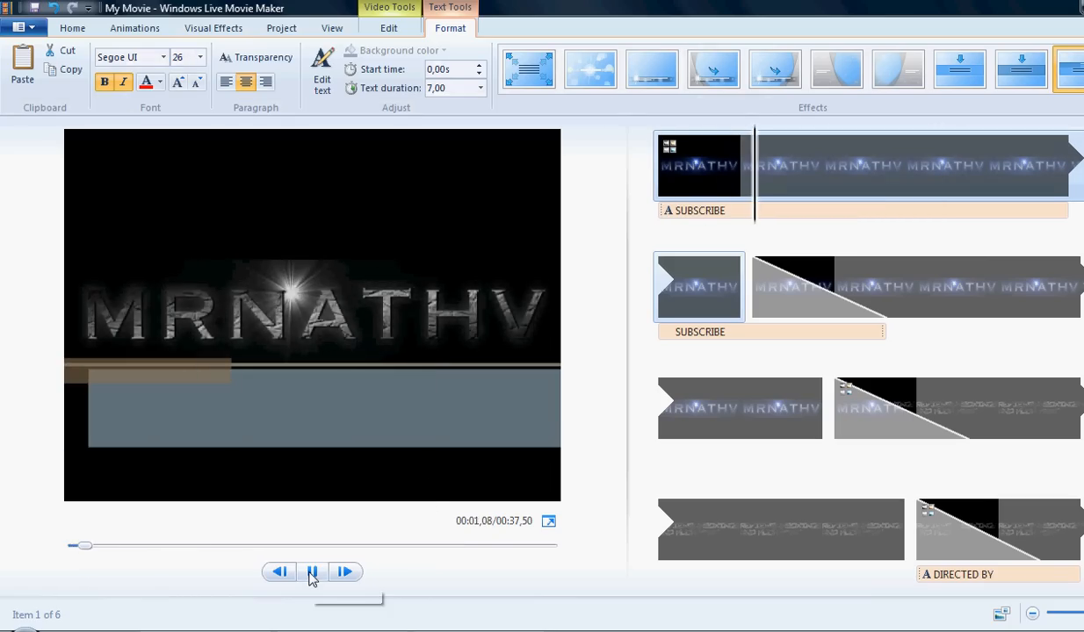
pyautogui.click(312, 572)
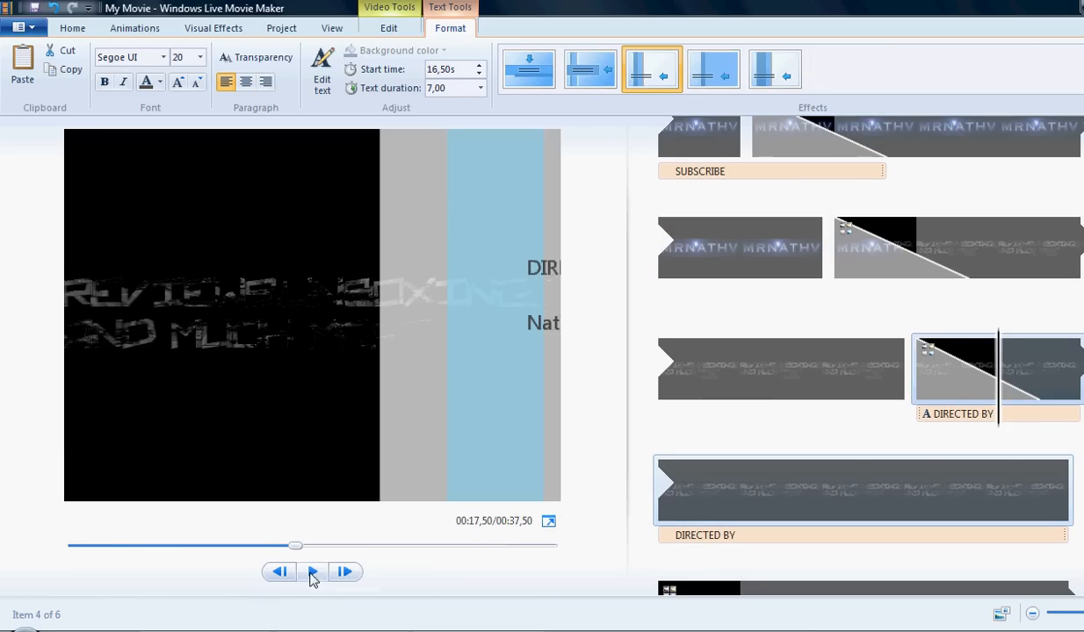
# Step: Resume playback until the STARRING credit with its placeholder cast line appears
pyautogui.click(312, 571)
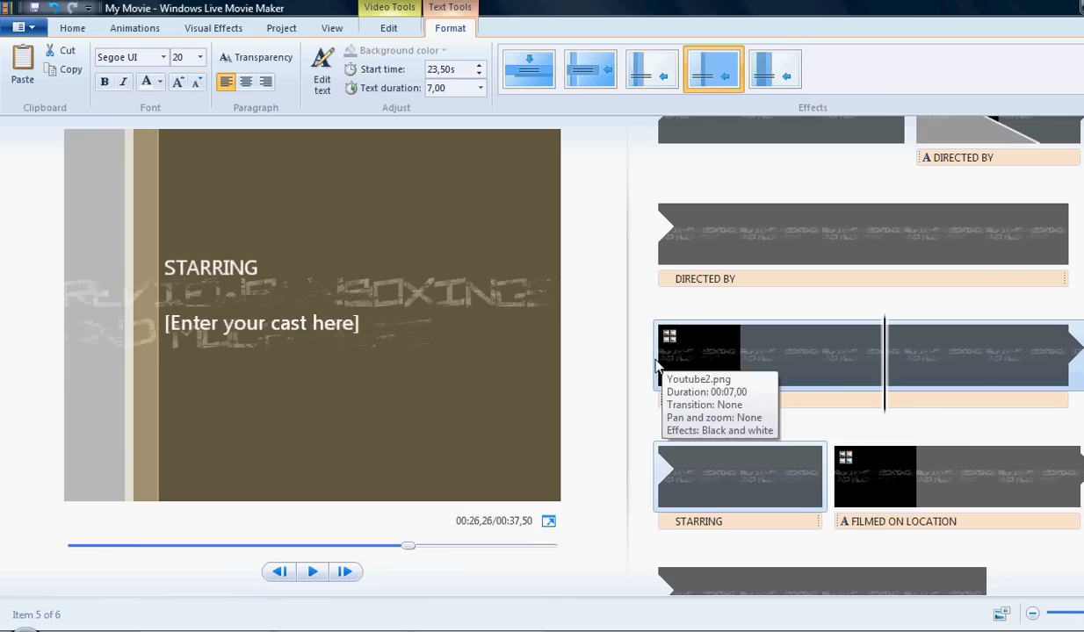
# Step: Remove the STARRING credit clip, shortening the movie to 30.5 seconds
pyautogui.rightClick(699, 351)
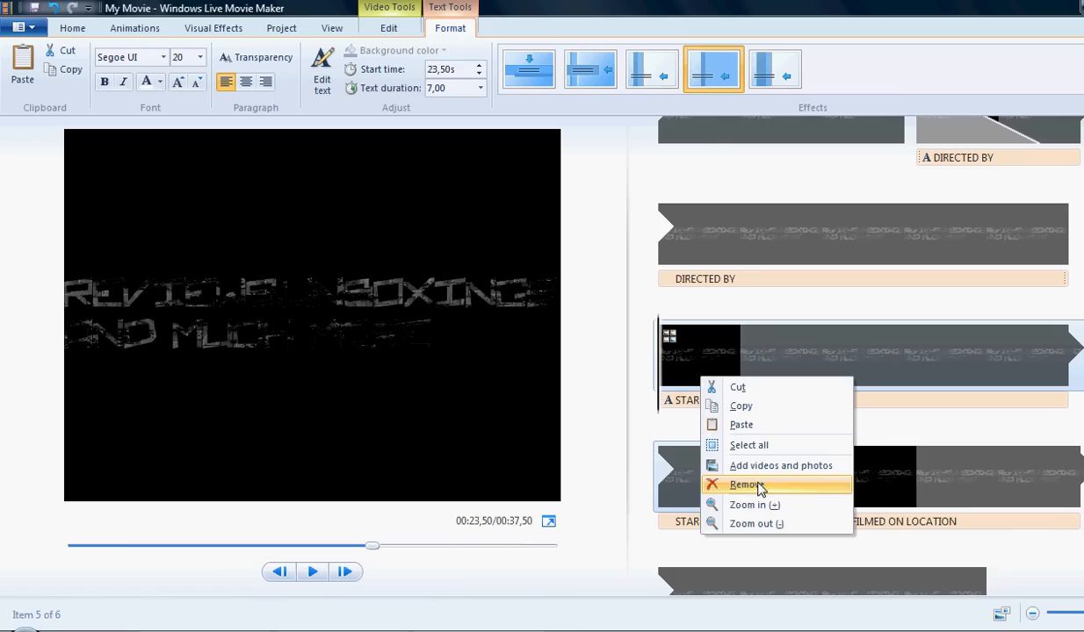
pyautogui.click(743, 485)
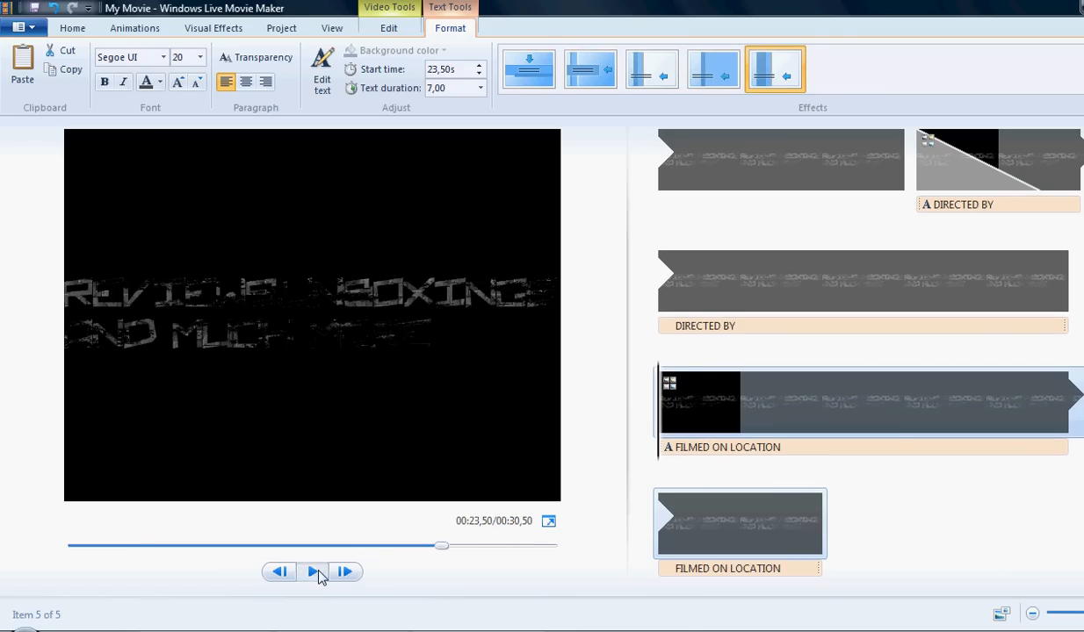
# Step: Delete the FILMED ON LOCATION credit, leaving a 23.5-second, four-item movie
pyautogui.click(313, 572)
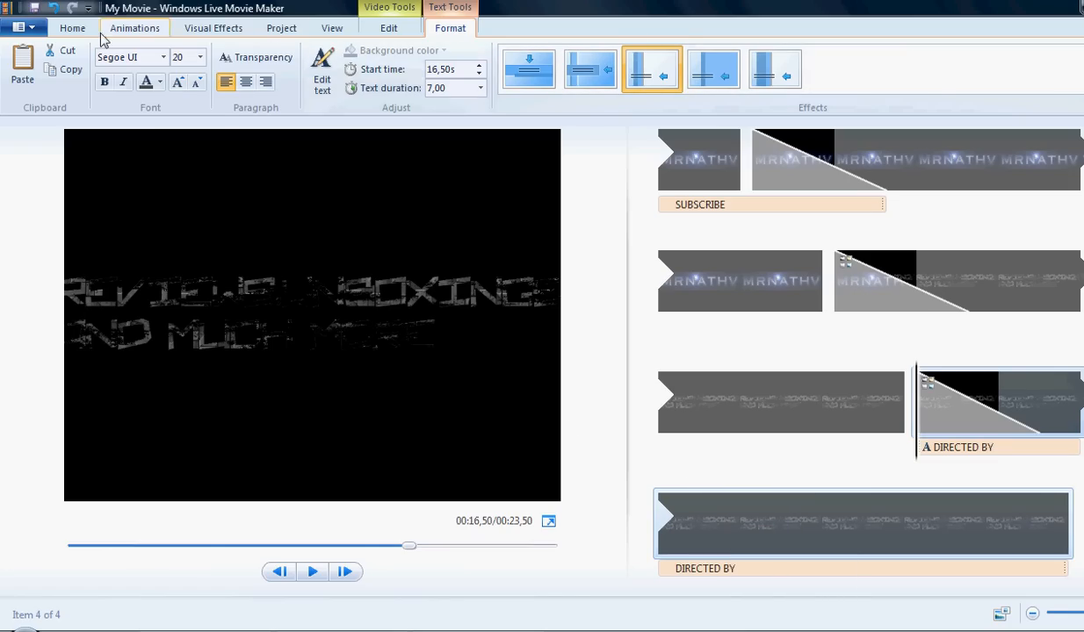
# Step: Return to the Home tab's project commands
pyautogui.click(72, 27)
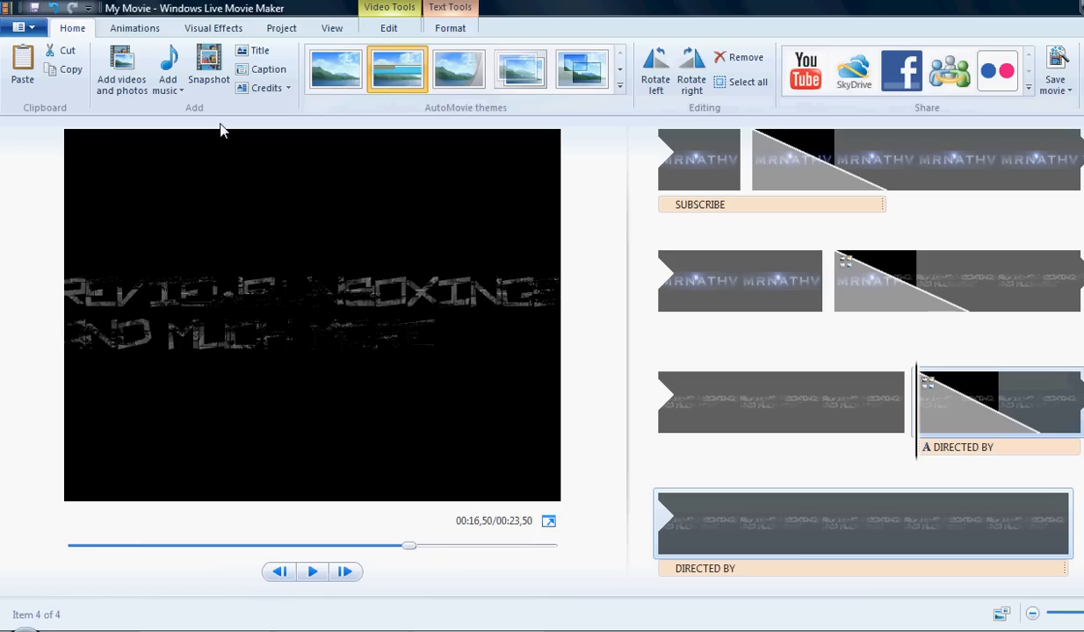
pyautogui.moveTo(726, 229)
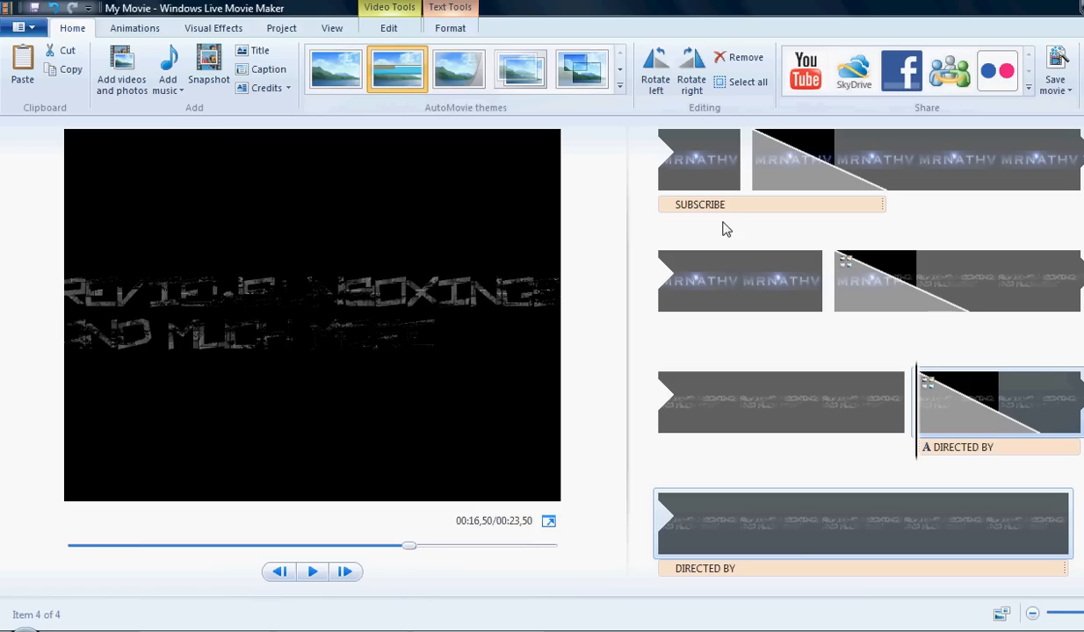